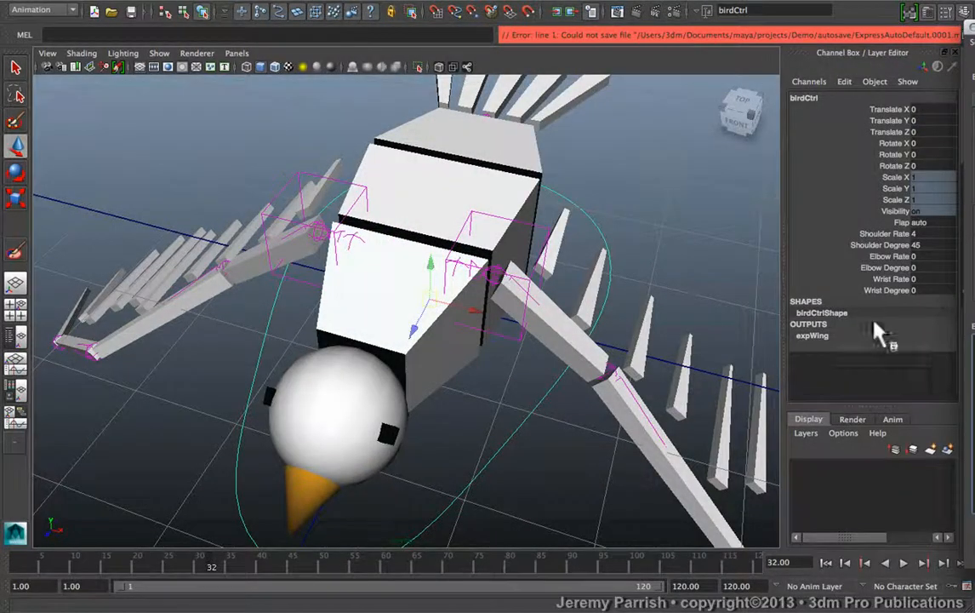
# - Set birdCtrl's Elbow Rate and Wrist Rate to 4 and Elbow and Wrist Degree to 45
pyautogui.click(903, 562)
pyautogui.write('4')
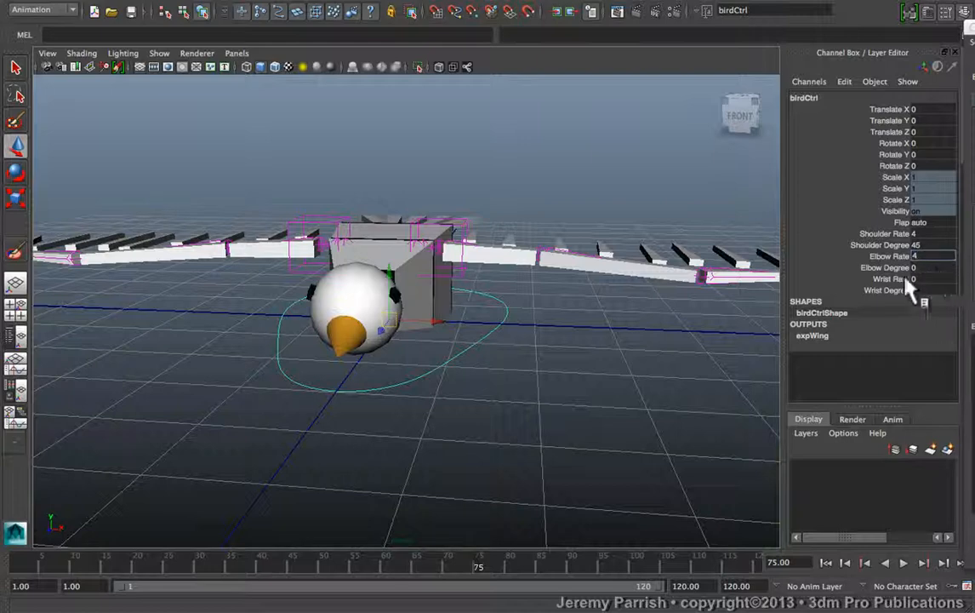
pyautogui.click(892, 278)
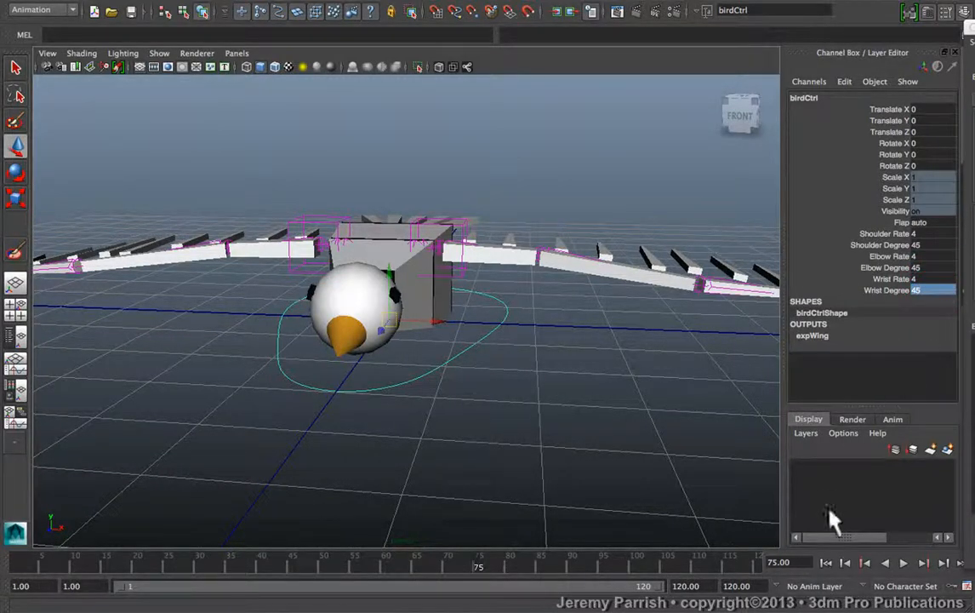
pyautogui.click(903, 562)
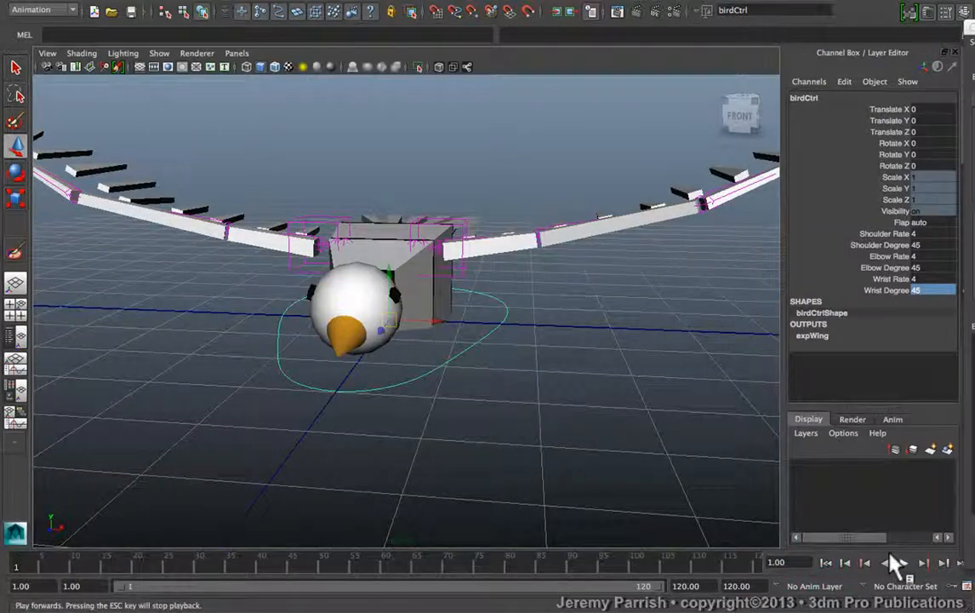
# - Play the animation forward to preview the wing flap with rate 4 and 45 degrees
pyautogui.click(904, 563)
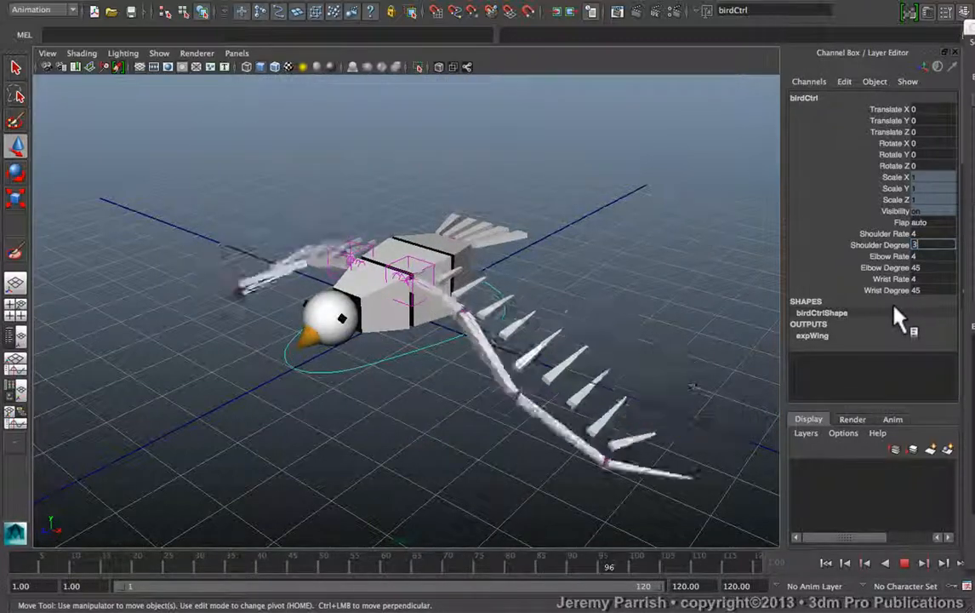
# - Enter 35 as the shoulder flap degree on birdCtrl
pyautogui.write('35')
pyautogui.click(932, 278)
pyautogui.write('3.6')
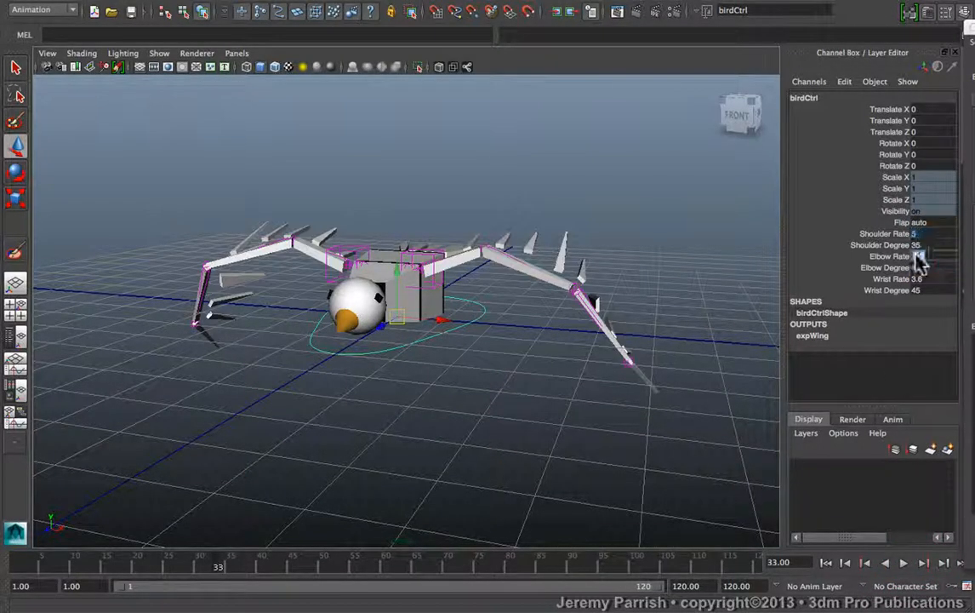
# - Set Elbow and Wrist Rate to 4.8 and Elbow Degree to 40, then replay
pyautogui.click(920, 256)
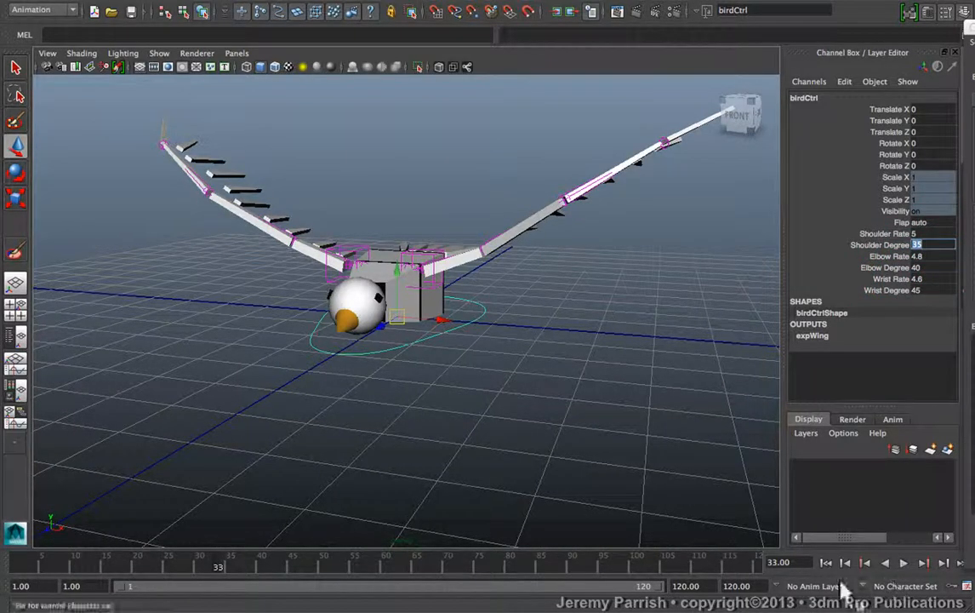
pyautogui.click(903, 562)
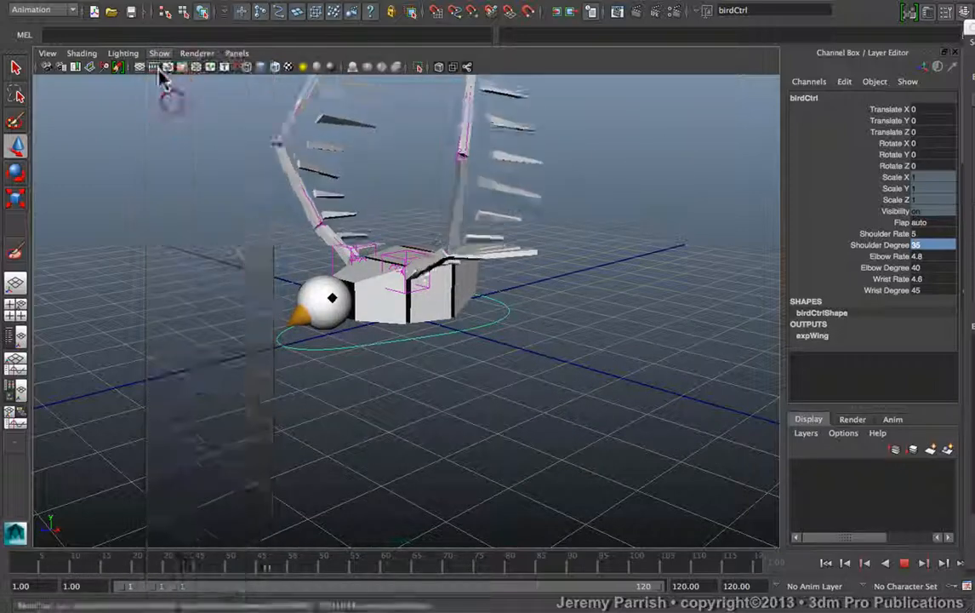
# - Deselect birdCtrl, watch the retuned overlapping wing flap, then stop playback
pyautogui.click(159, 52)
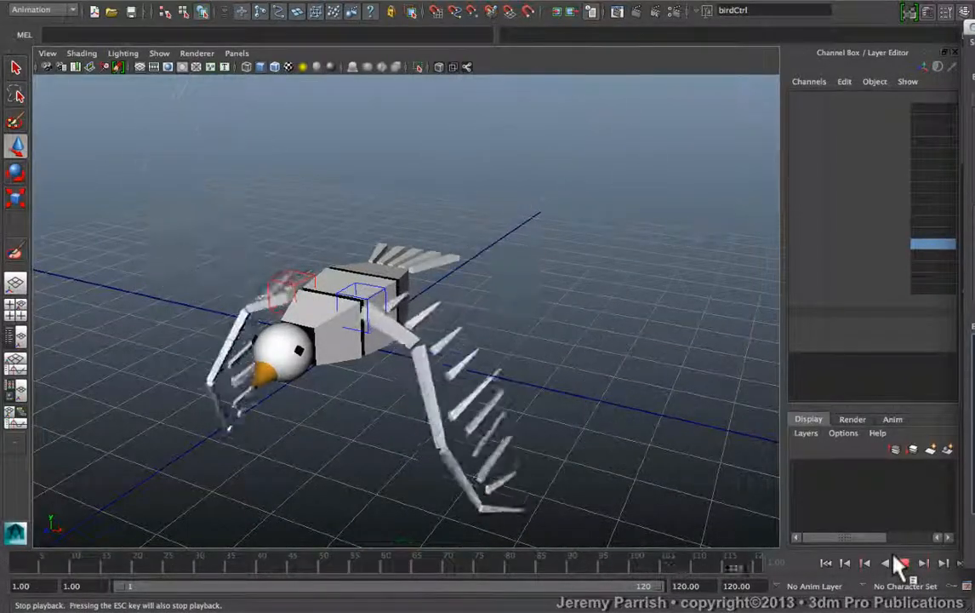
pyautogui.click(900, 562)
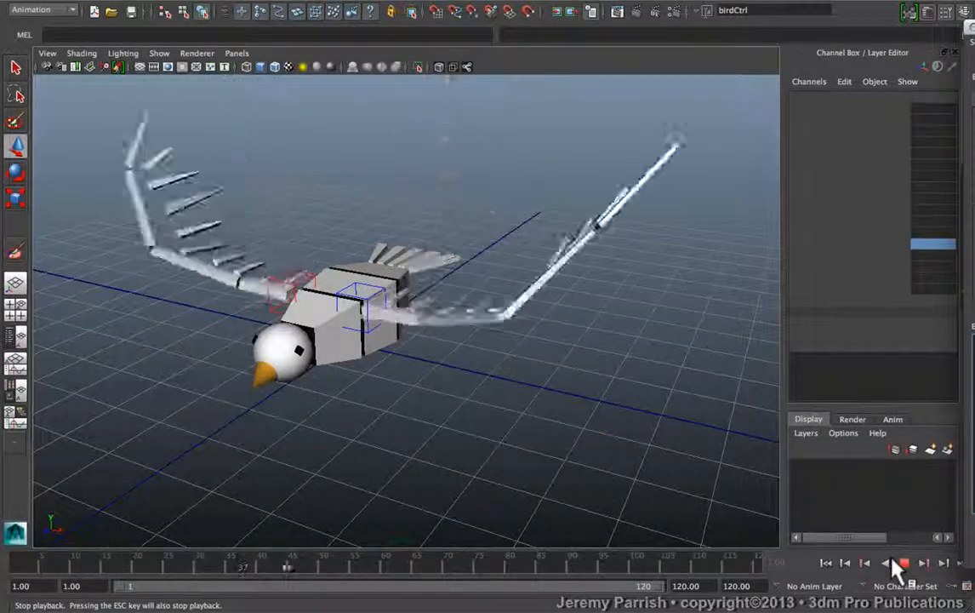
pyautogui.click(898, 562)
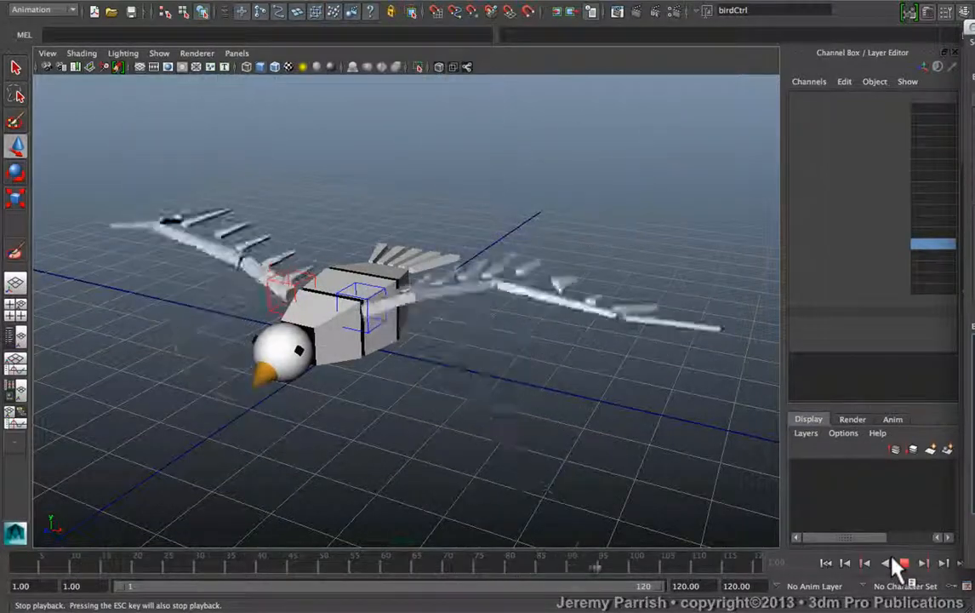